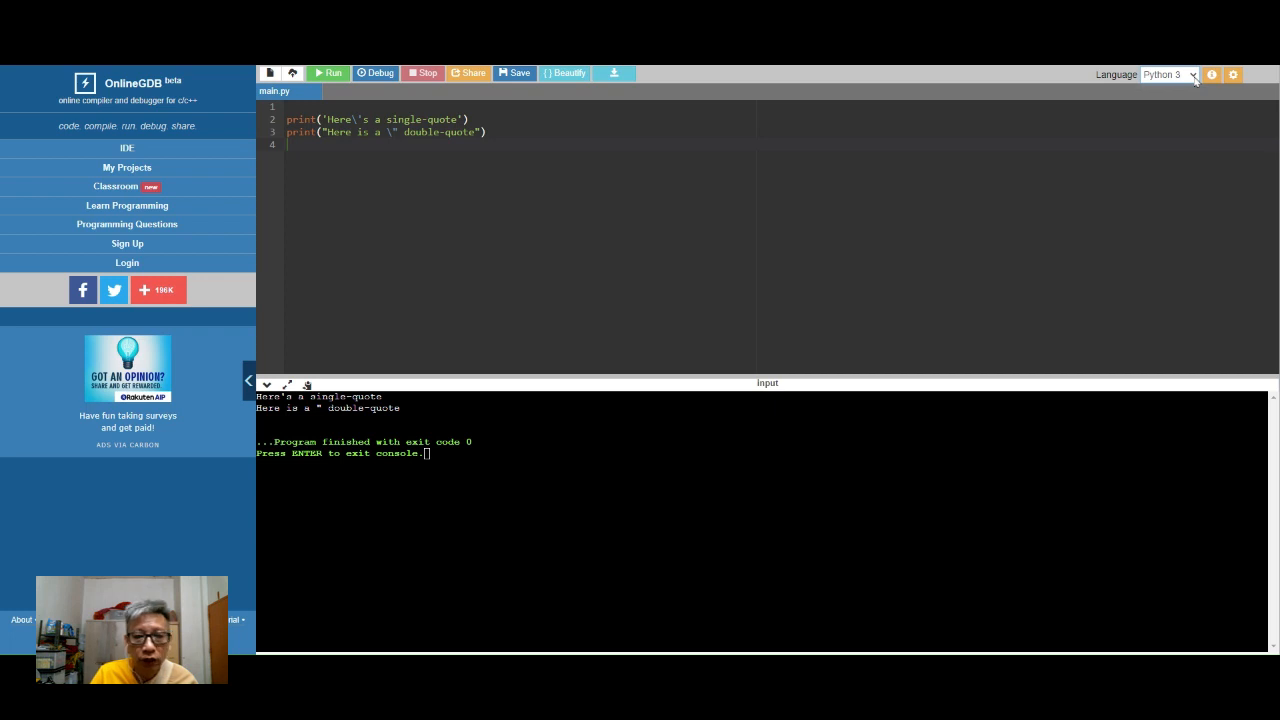
mouse_move(520, 72)
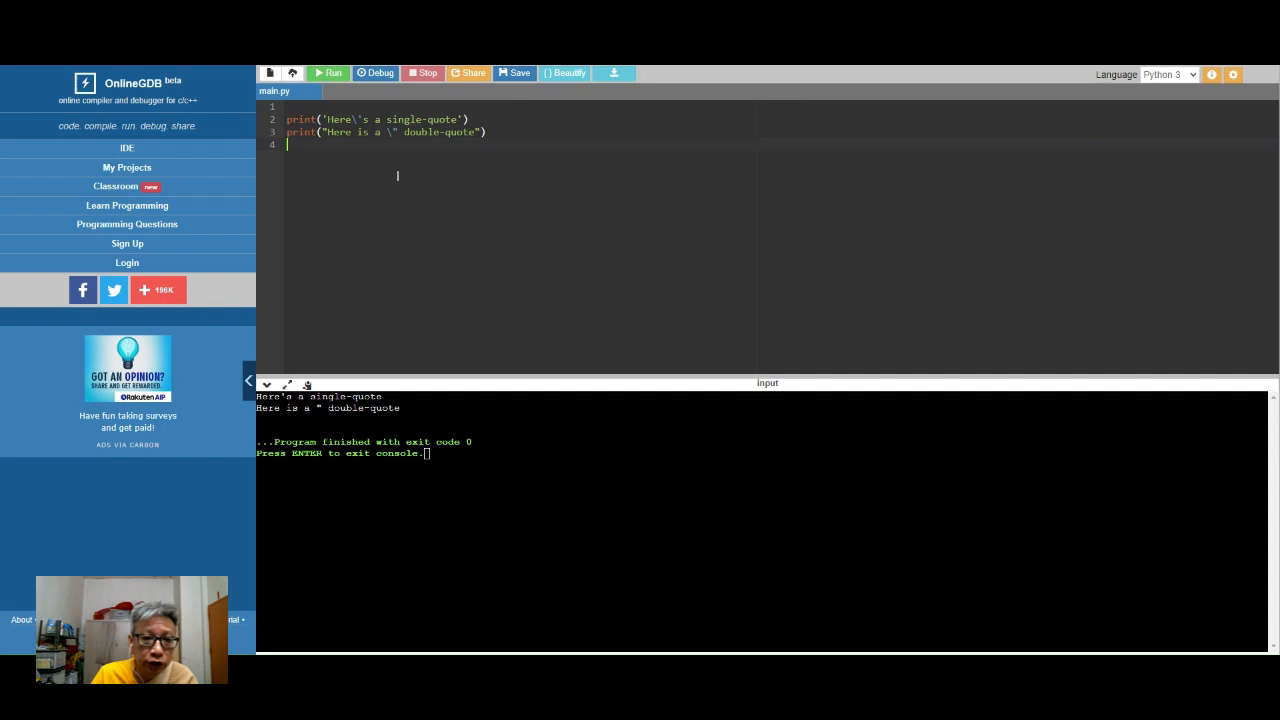
mouse_move(464, 182)
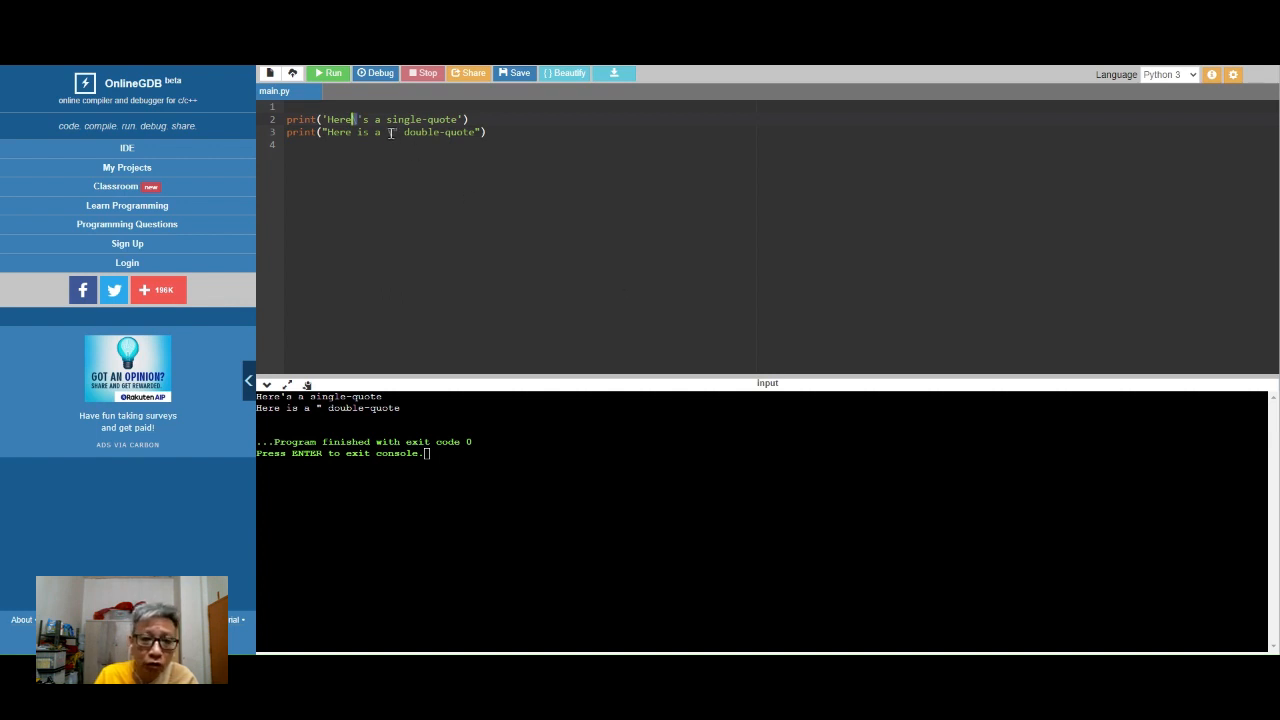
- Escape the apostrophe in line 1's string with a backslash
type("\\")
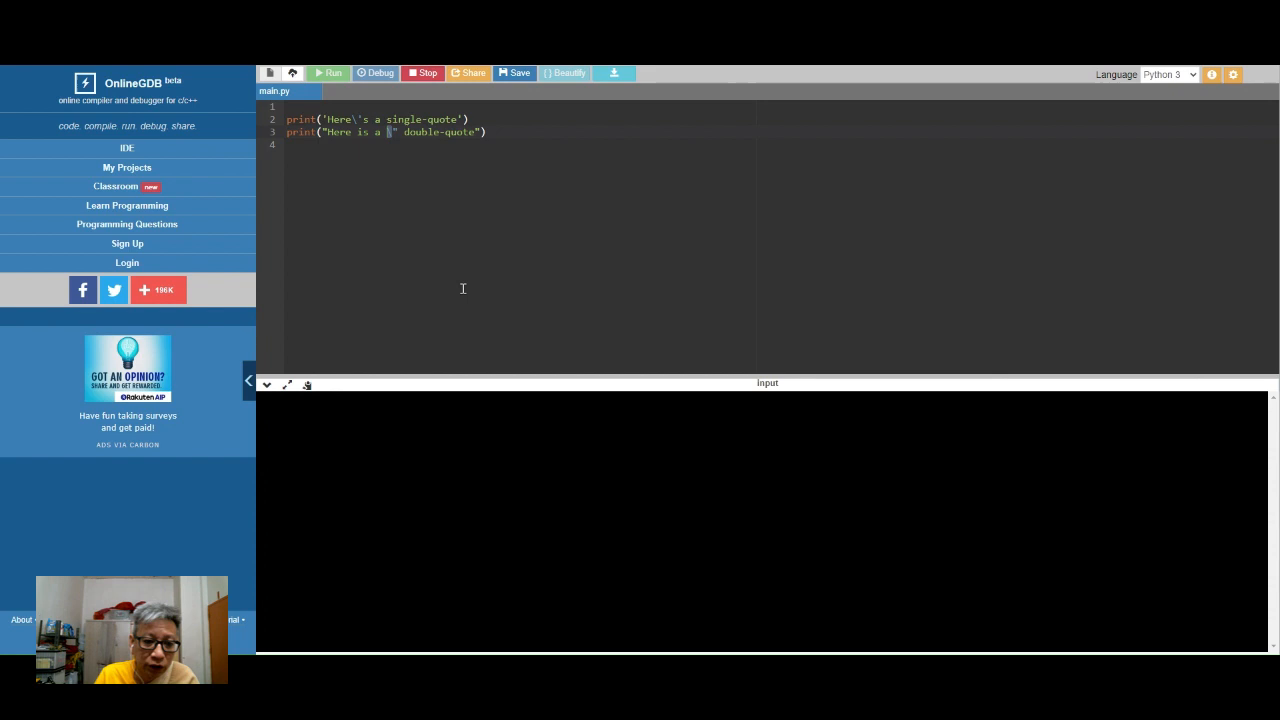
- Run the script, then escape the double quote in line 2's string with a backslash
left_click(328, 72)
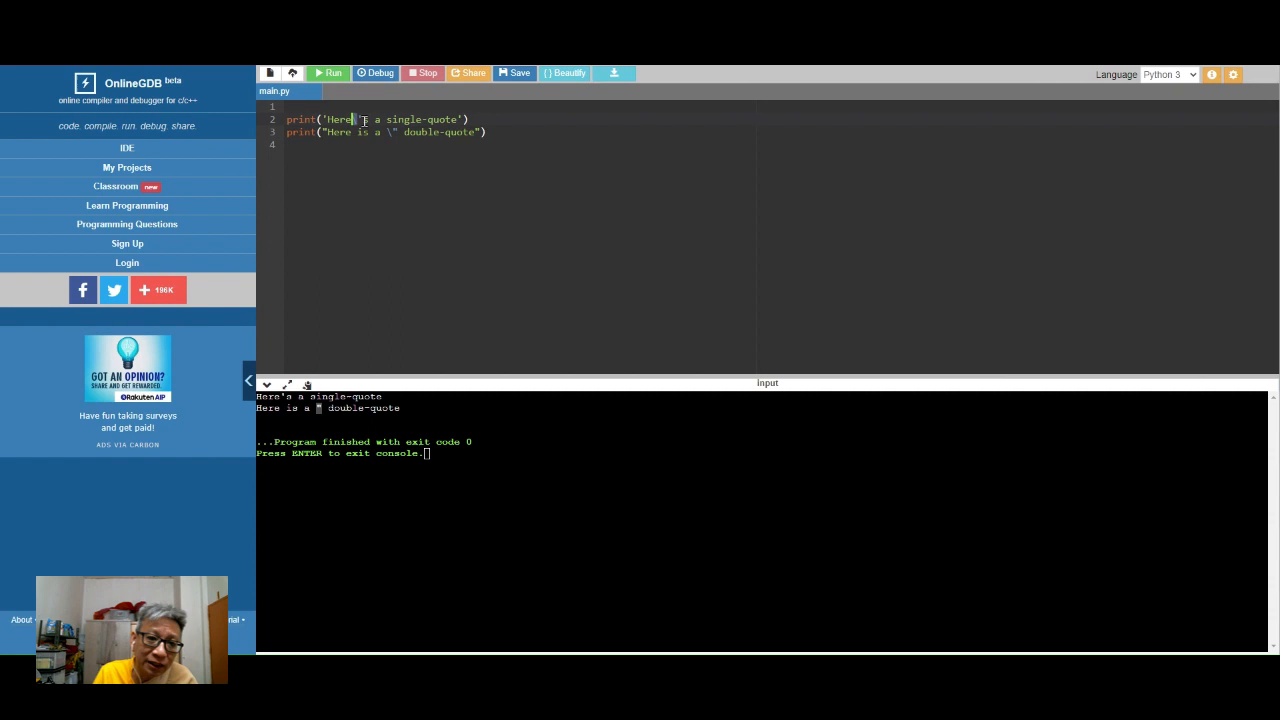
type("\\")
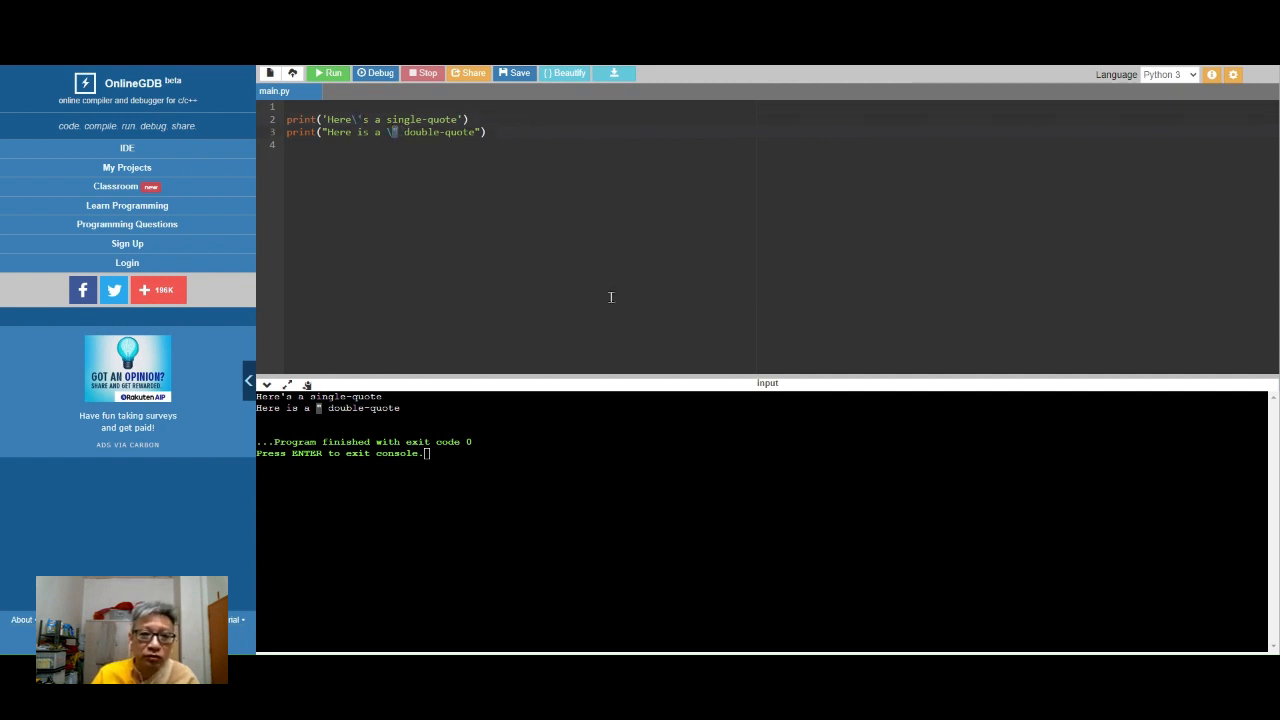
mouse_move(536, 244)
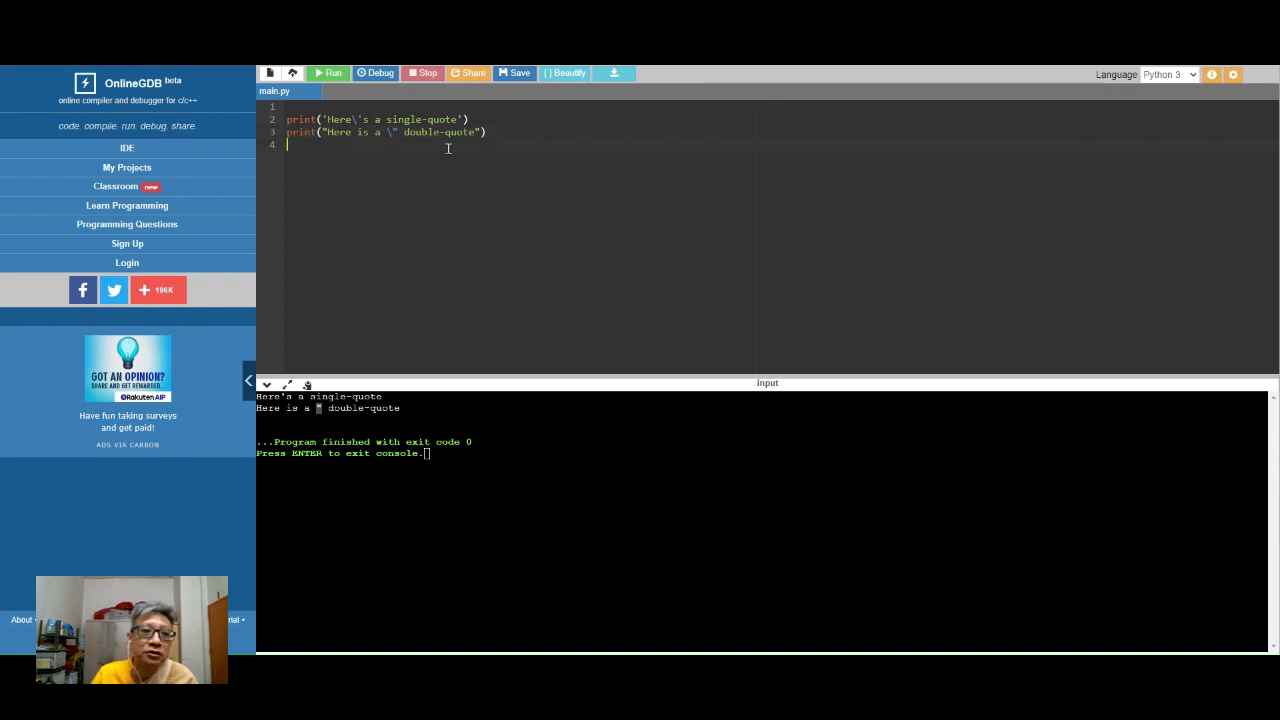
mouse_move(226, 68)
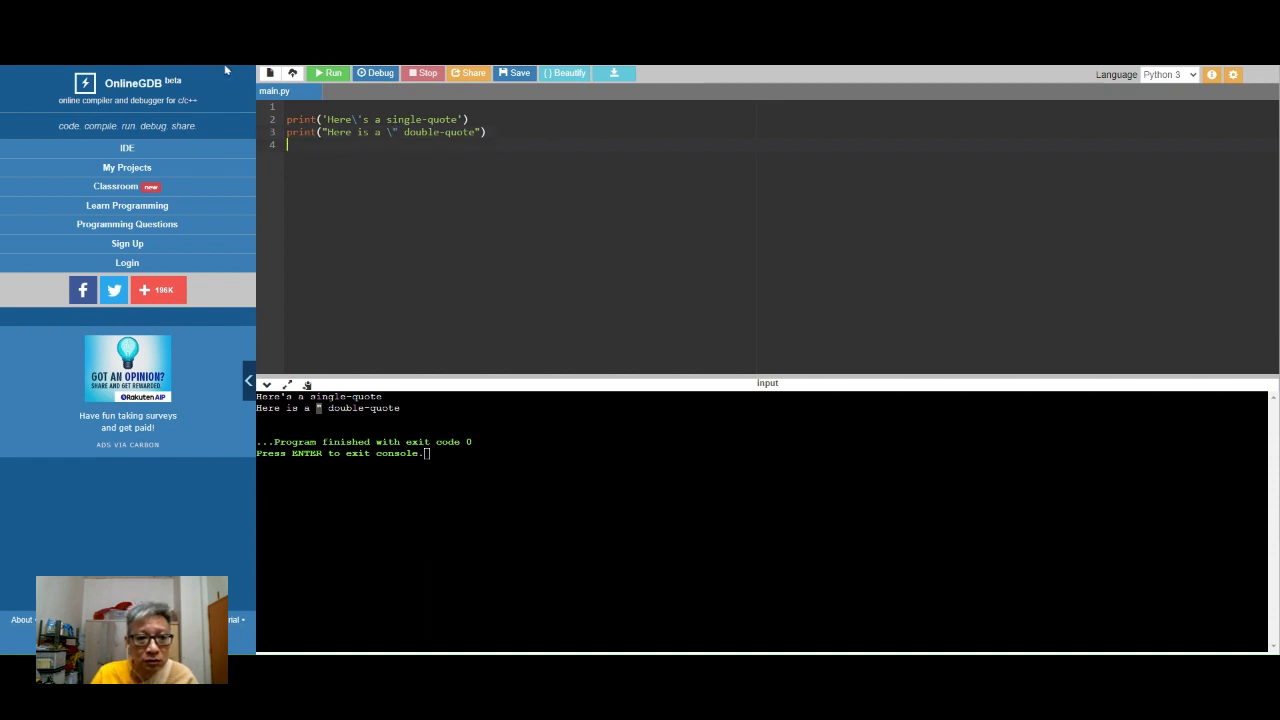